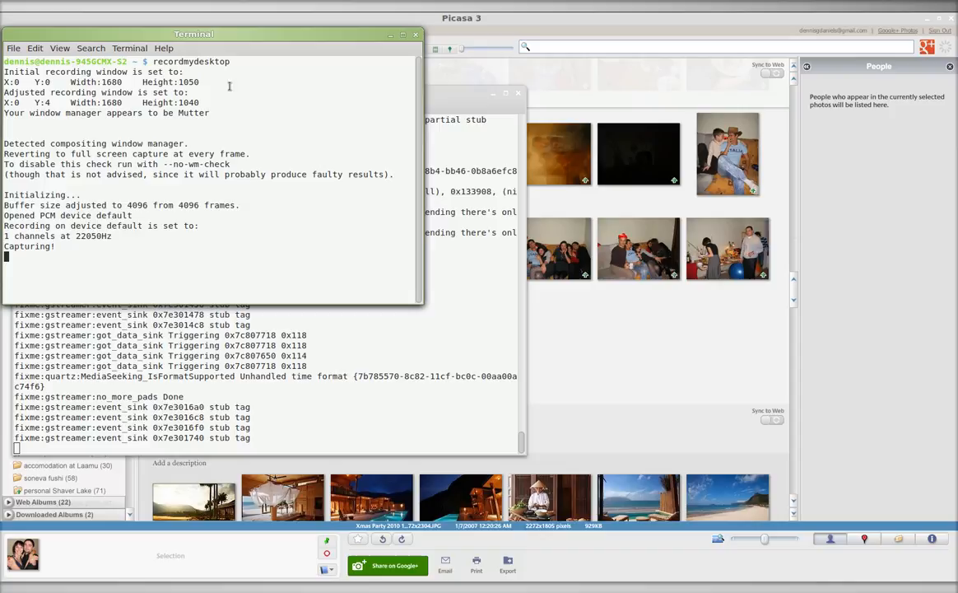
Step: Drag the recordmydesktop terminal rightward so the GStreamer error log is visible
{"action": "left_click_drag", "start_coordinate": [195, 33], "coordinate": [668, 65]}
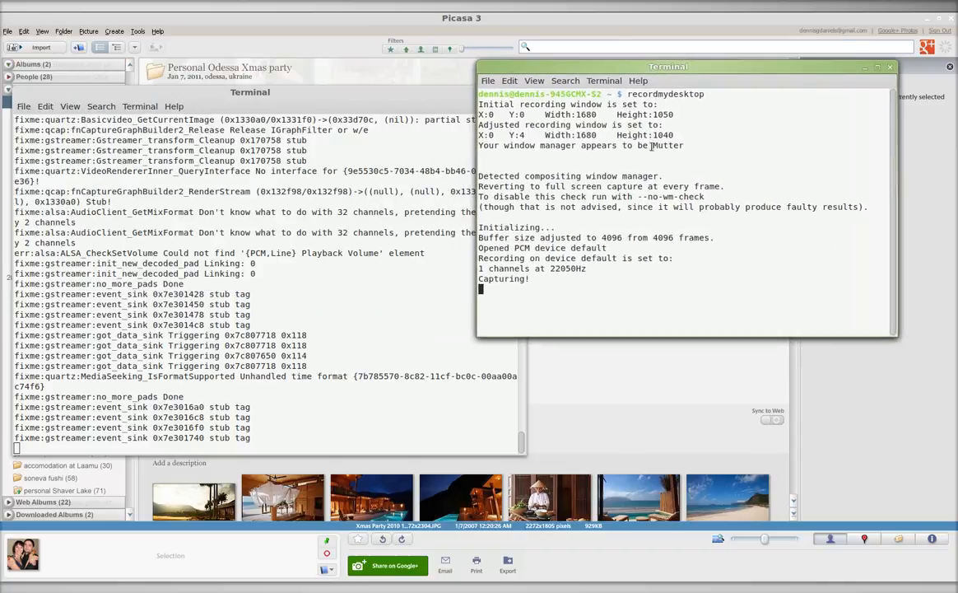
{"action": "scroll", "scroll_direction": "down", "scroll_amount": 3}
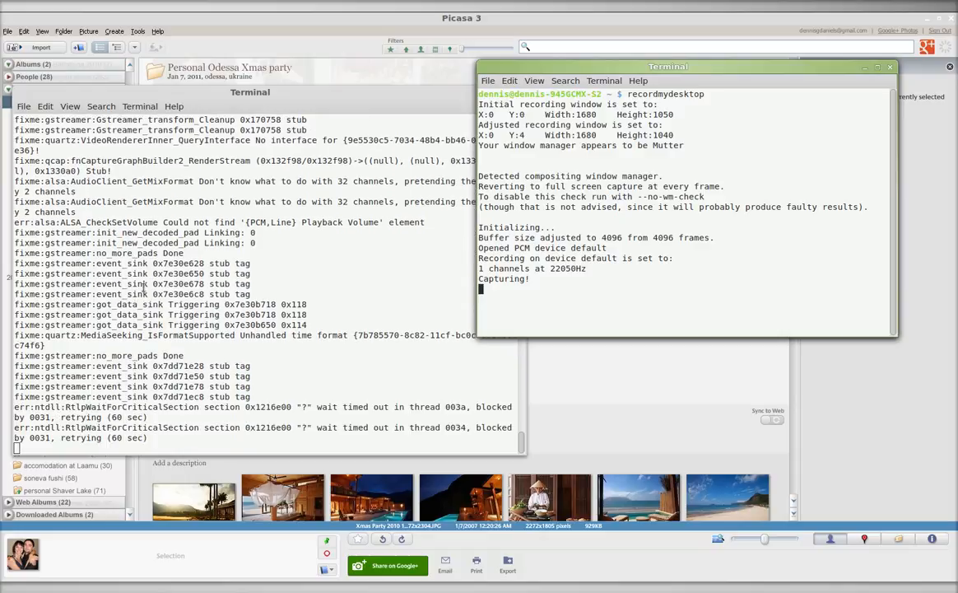
{"action": "scroll", "scroll_direction": "down", "scroll_amount": 3}
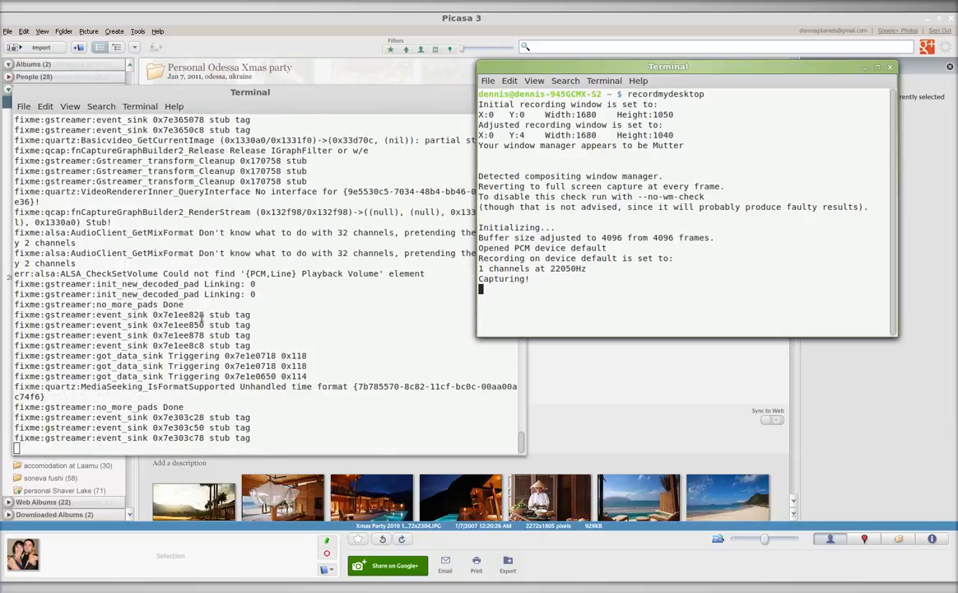
{"action": "scroll", "scroll_direction": "down", "scroll_amount": 3}
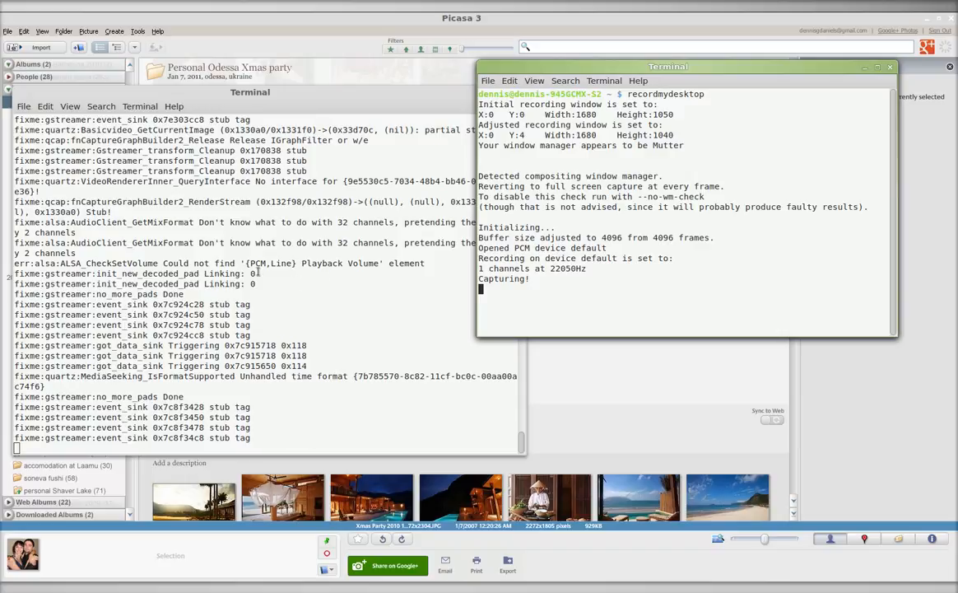
{"action": "scroll", "scroll_direction": "down", "scroll_amount": 3}
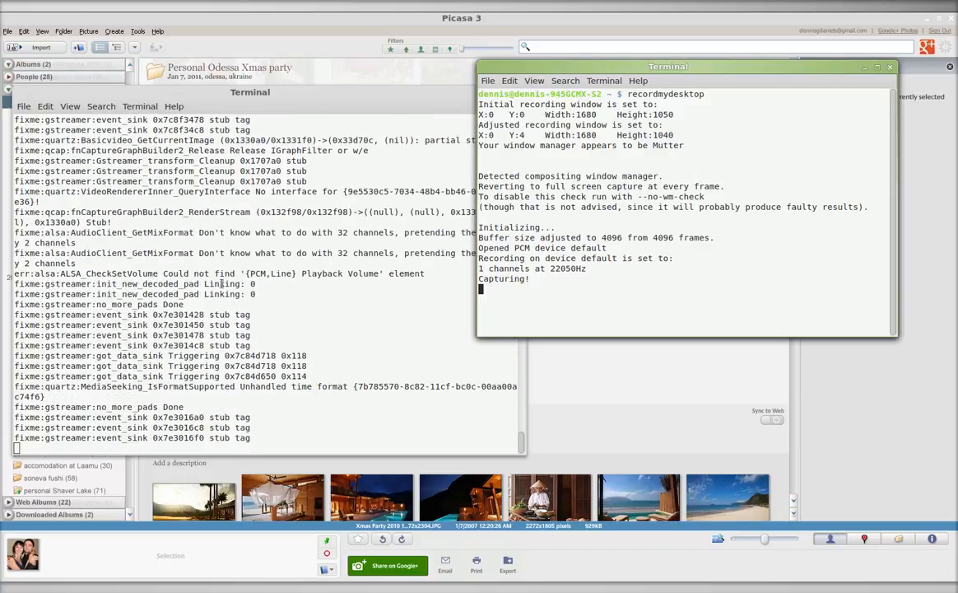